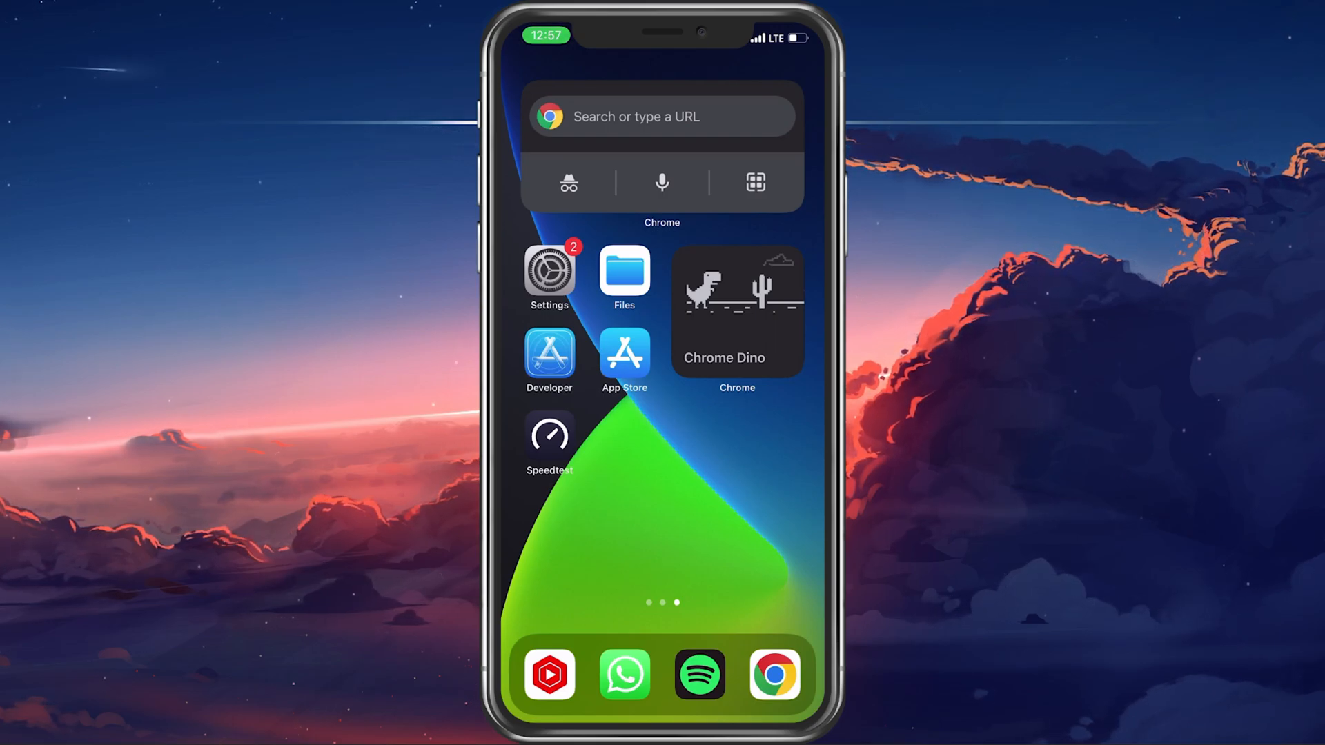
Launch Settings from the Home Screen and scroll to app entries like Passwords, Mail and Safari.
left_click(549, 270)
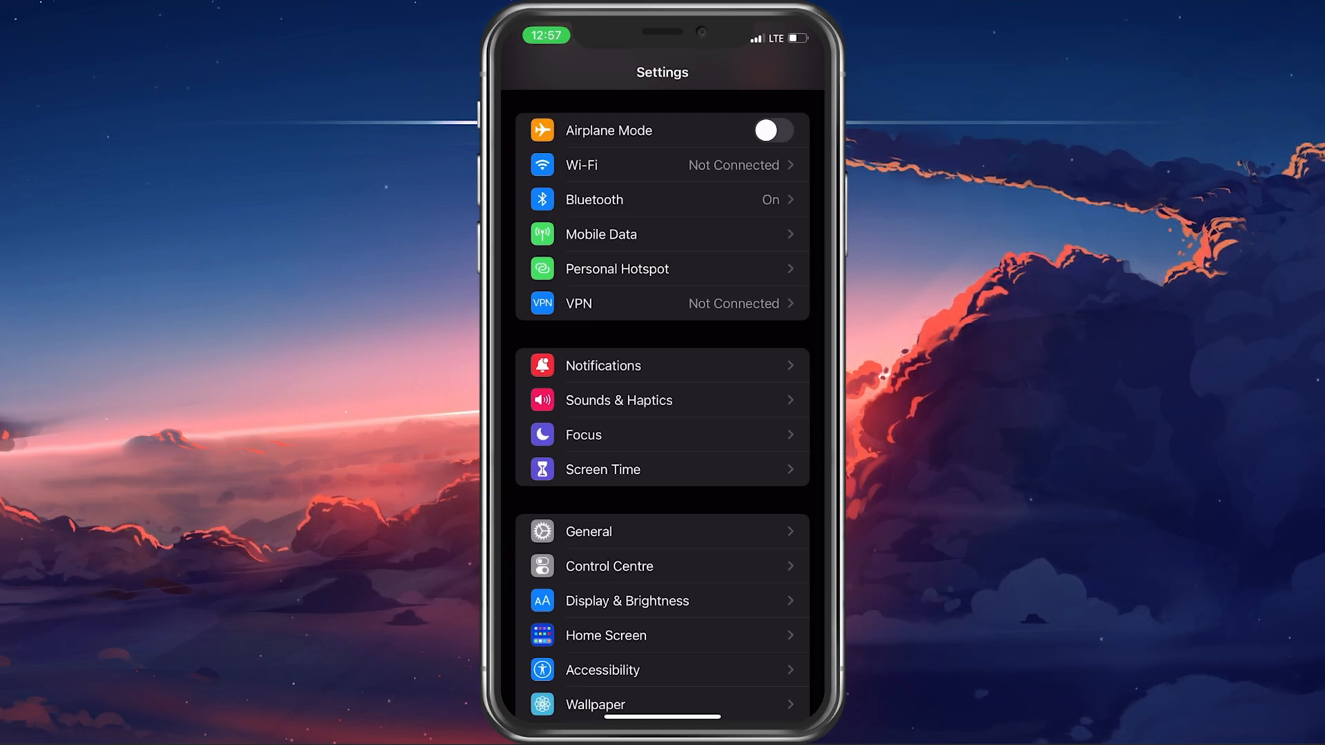
scroll("down", 3)
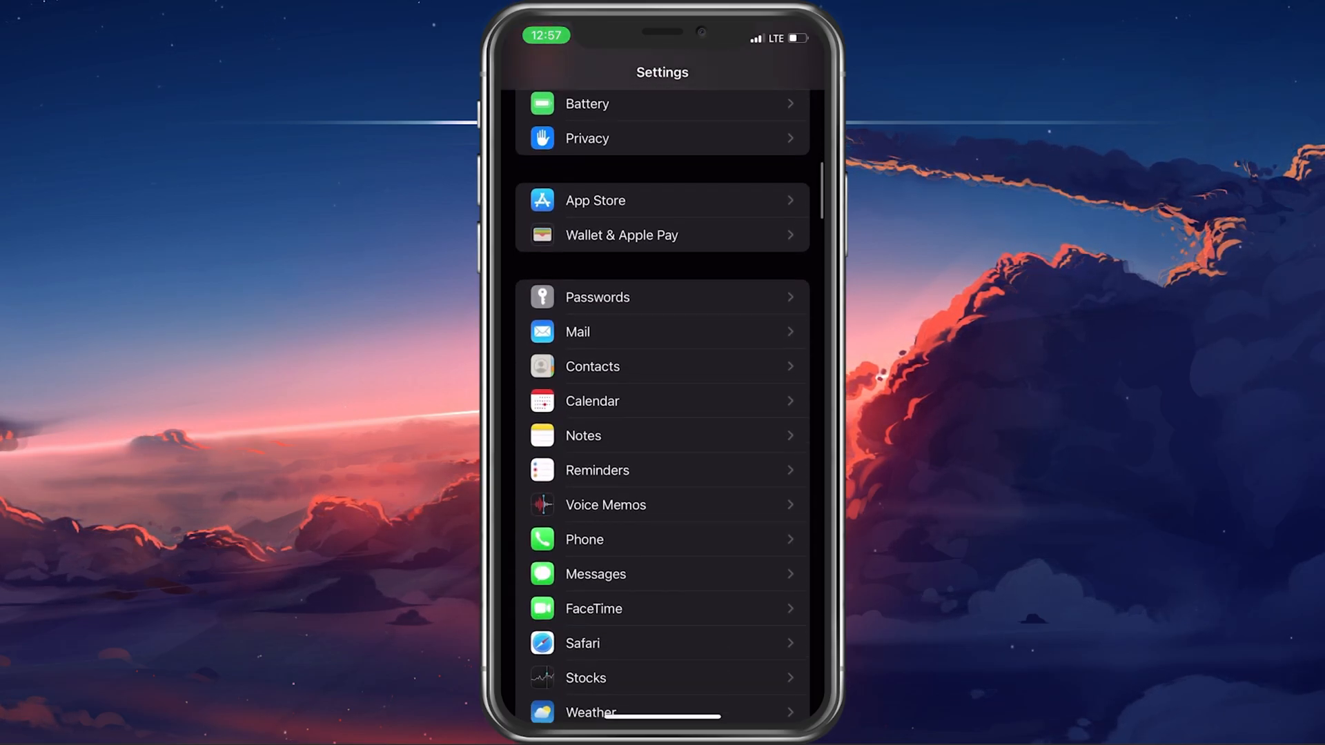
Turn on the iMessage toggle in Messages so it shows waiting for activation.
scroll("down", 3)
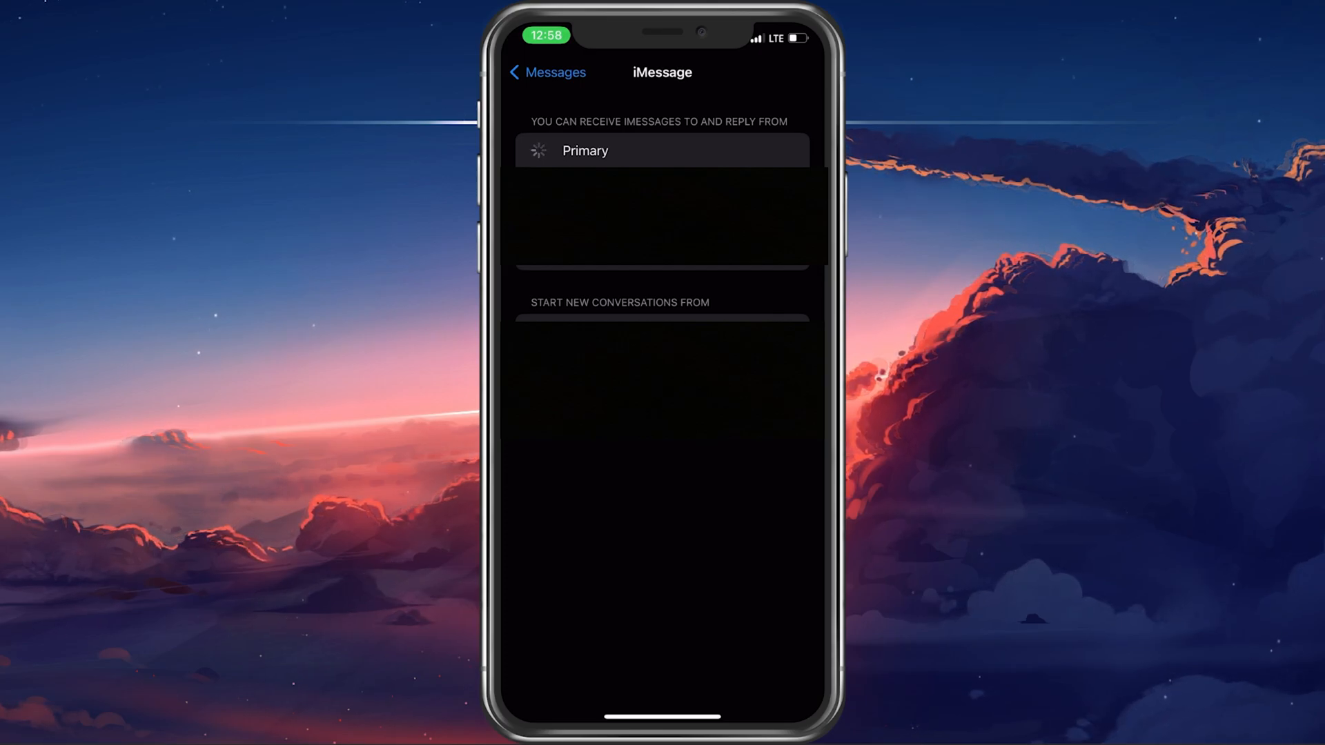
left_click(546, 72)
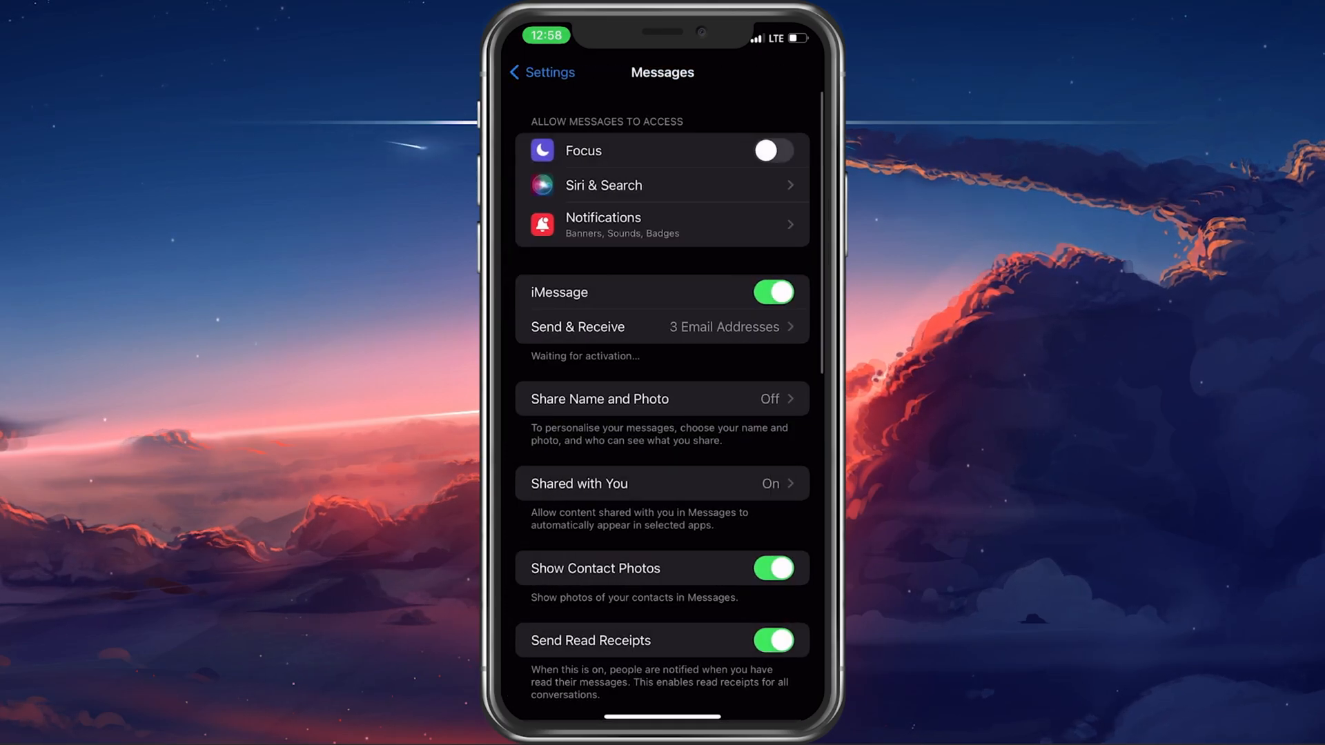
Turn on the FaceTime toggle so it awaits activation, then return to the app list.
left_click(541, 72)
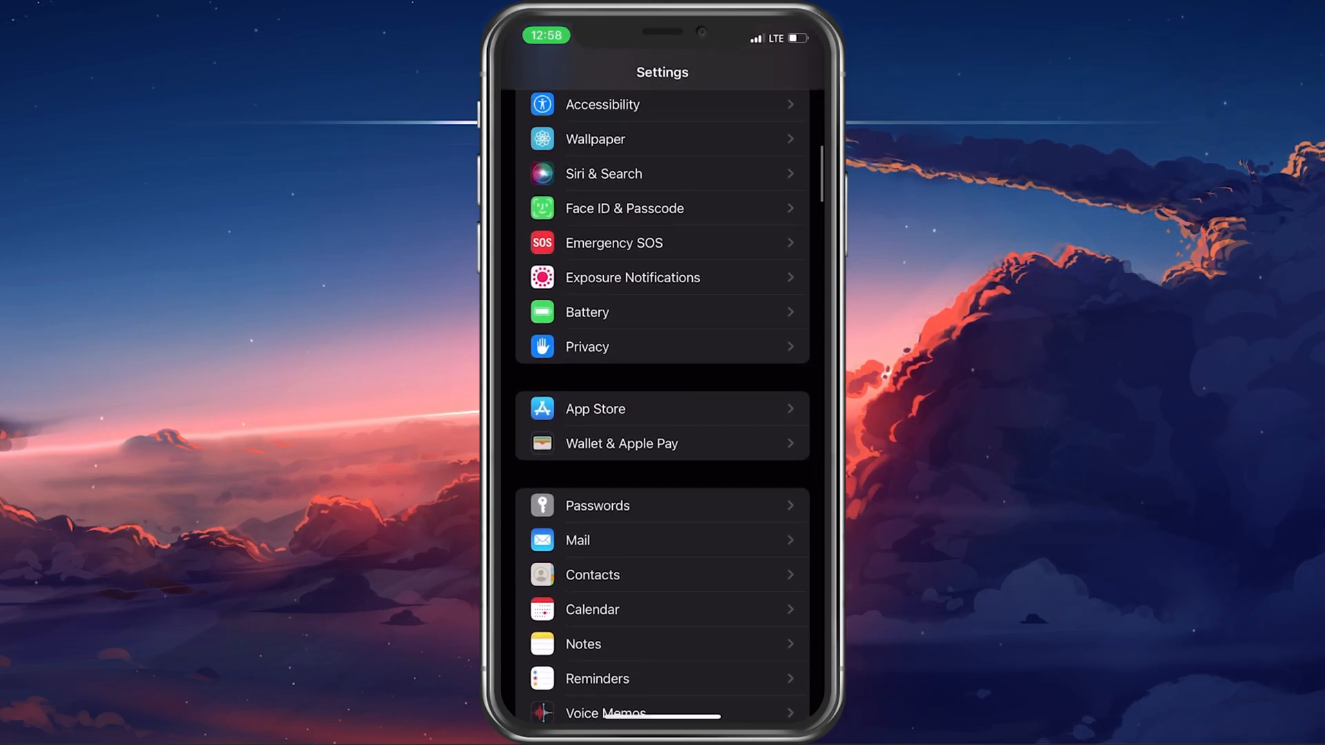
scroll("down", 3)
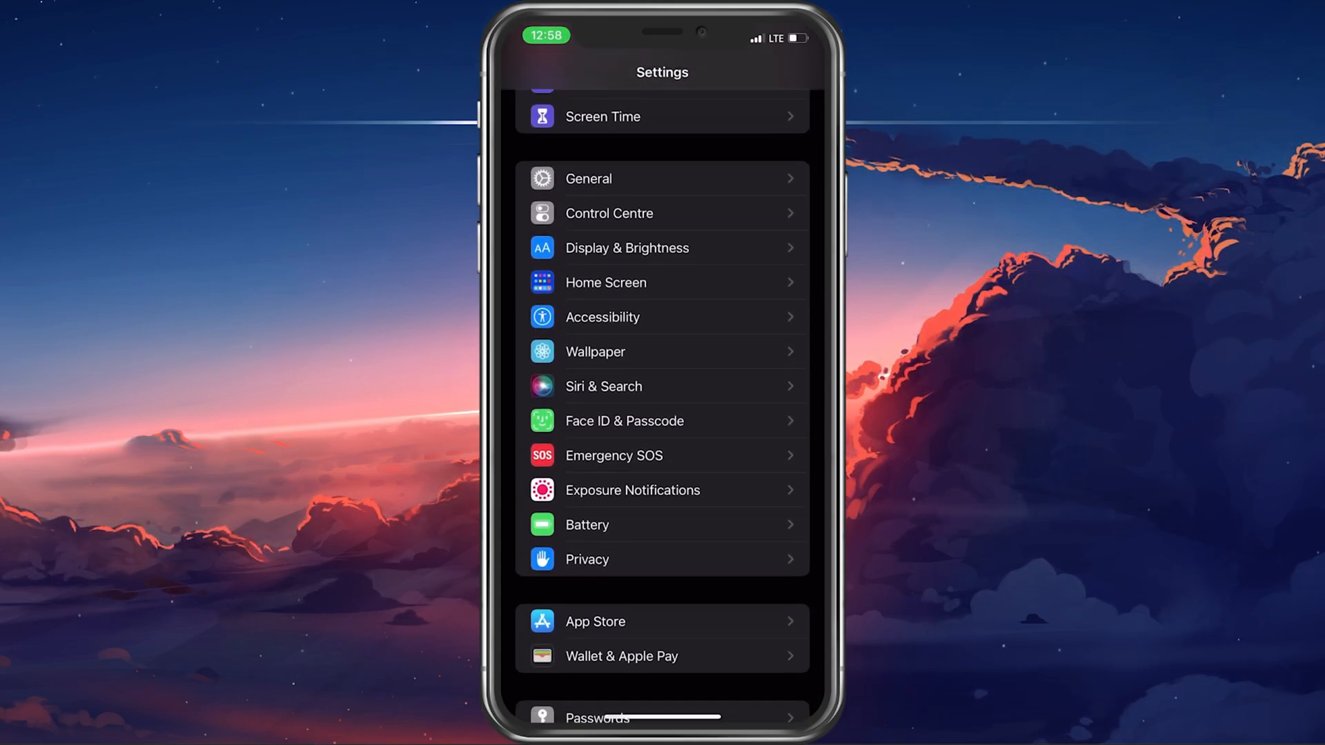
scroll("down", 3)
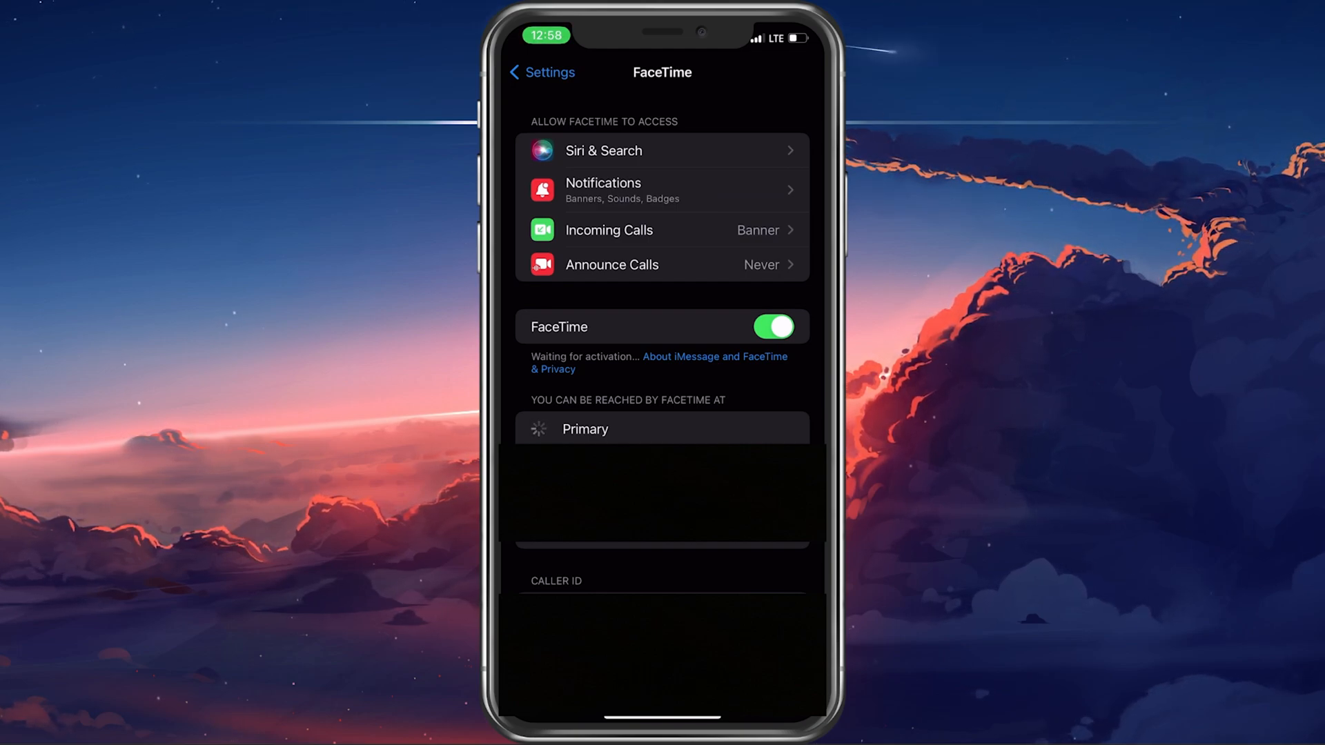
left_click(540, 72)
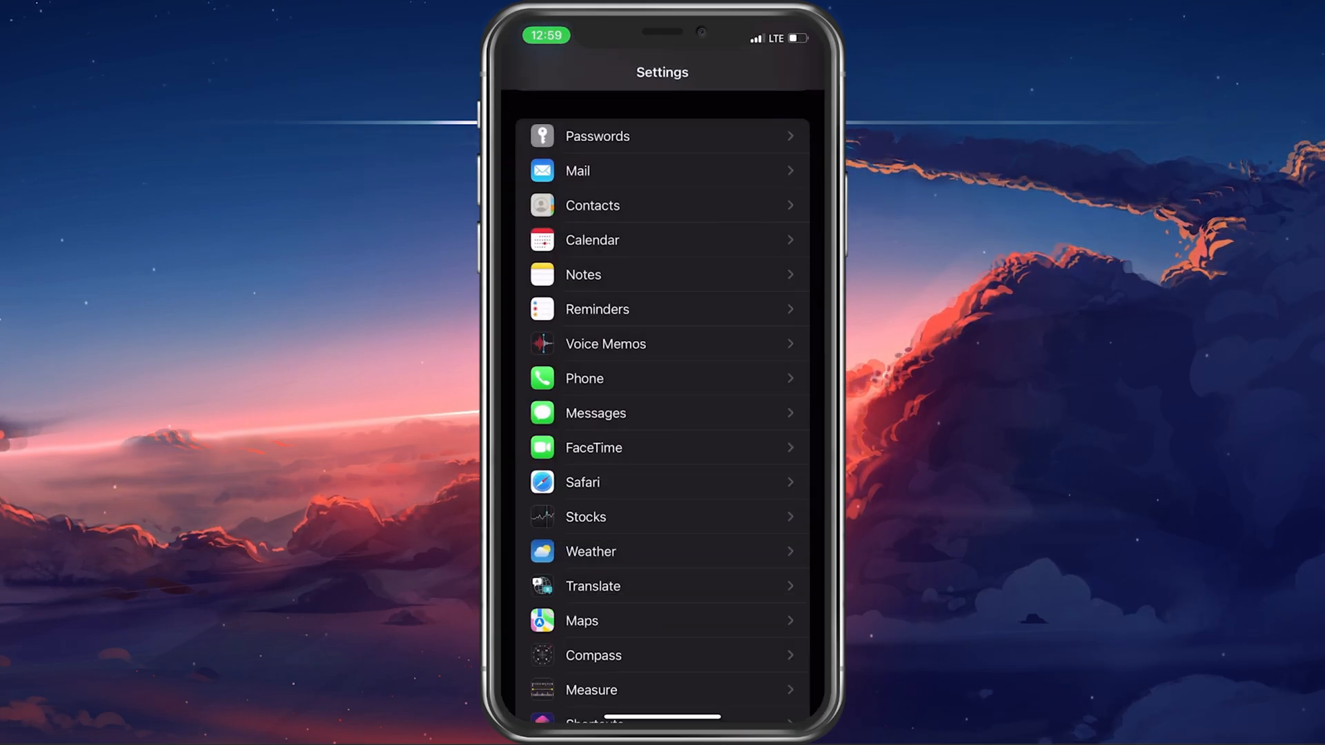
Run a Speedtest connection test with GO, then return to the Home Screen.
scroll("down", 3)
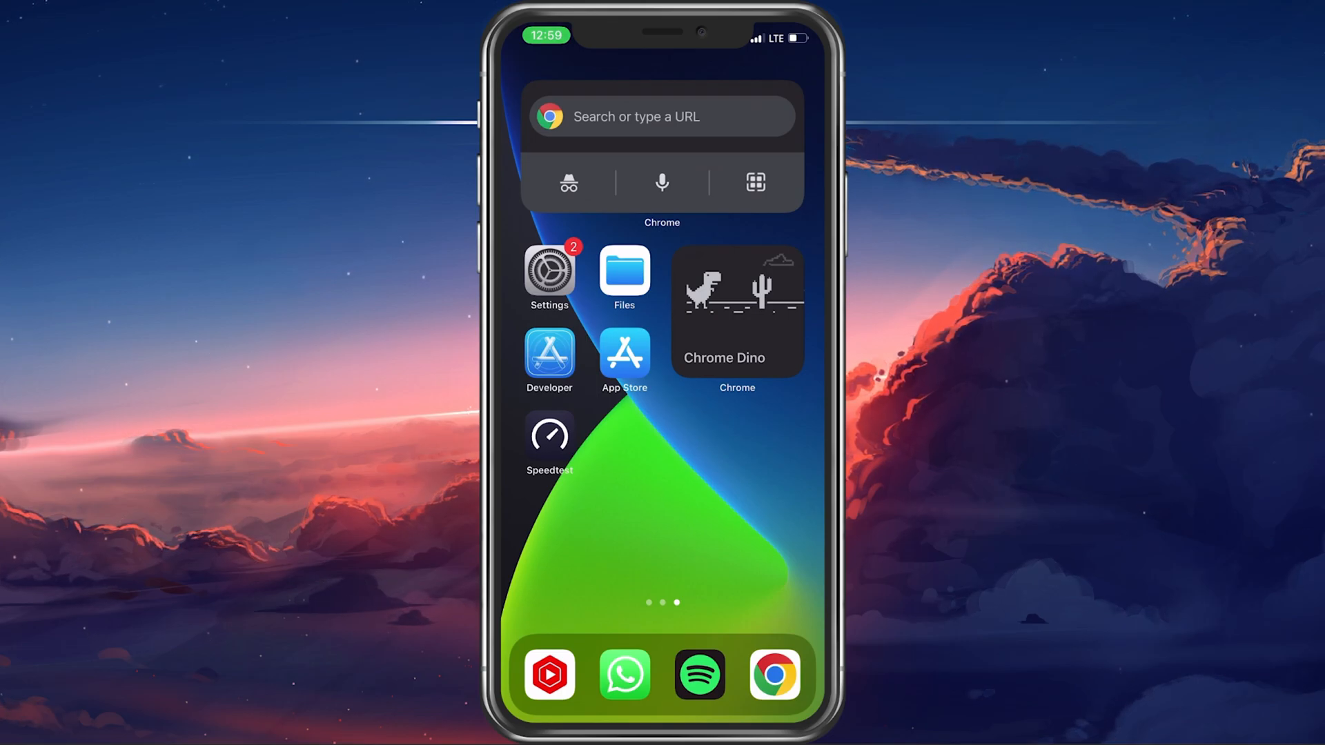
left_click(549, 436)
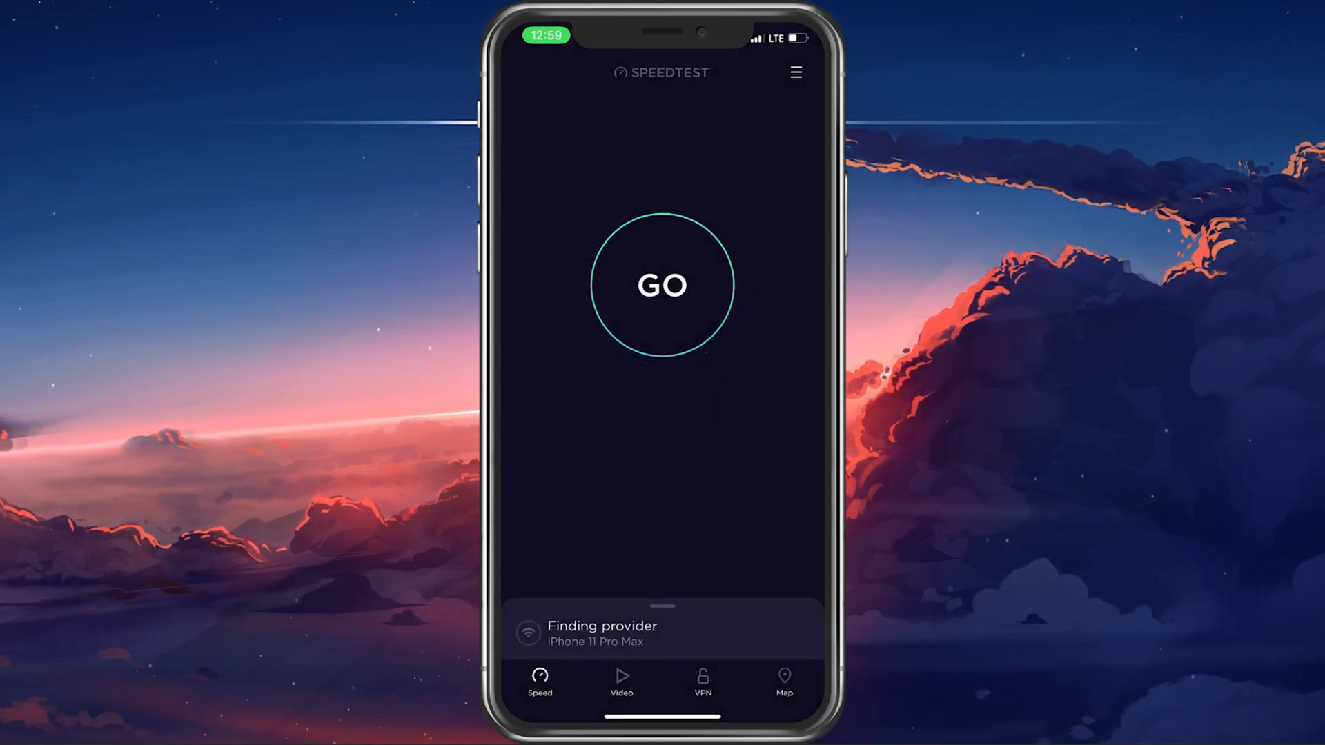
left_click(662, 285)
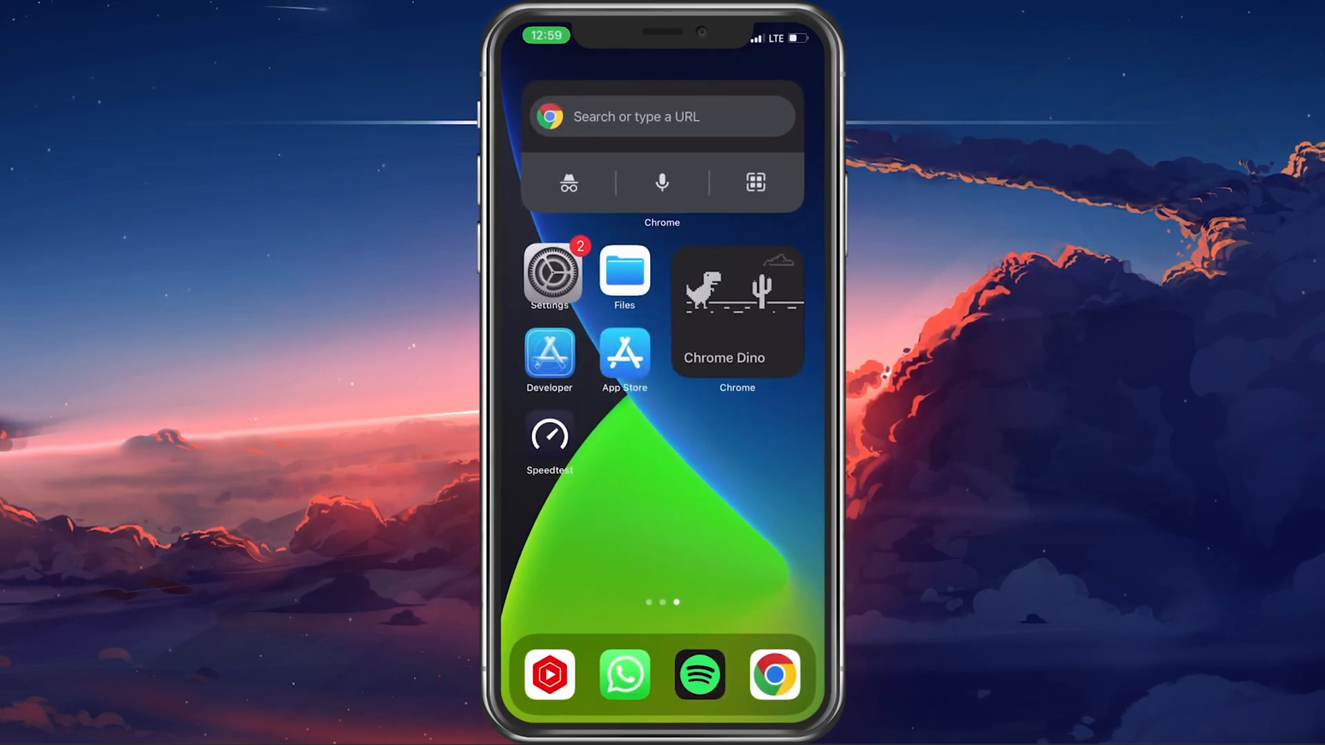
Reopen Settings, view the Apple ID account page, and scroll to General and Privacy.
left_click(549, 272)
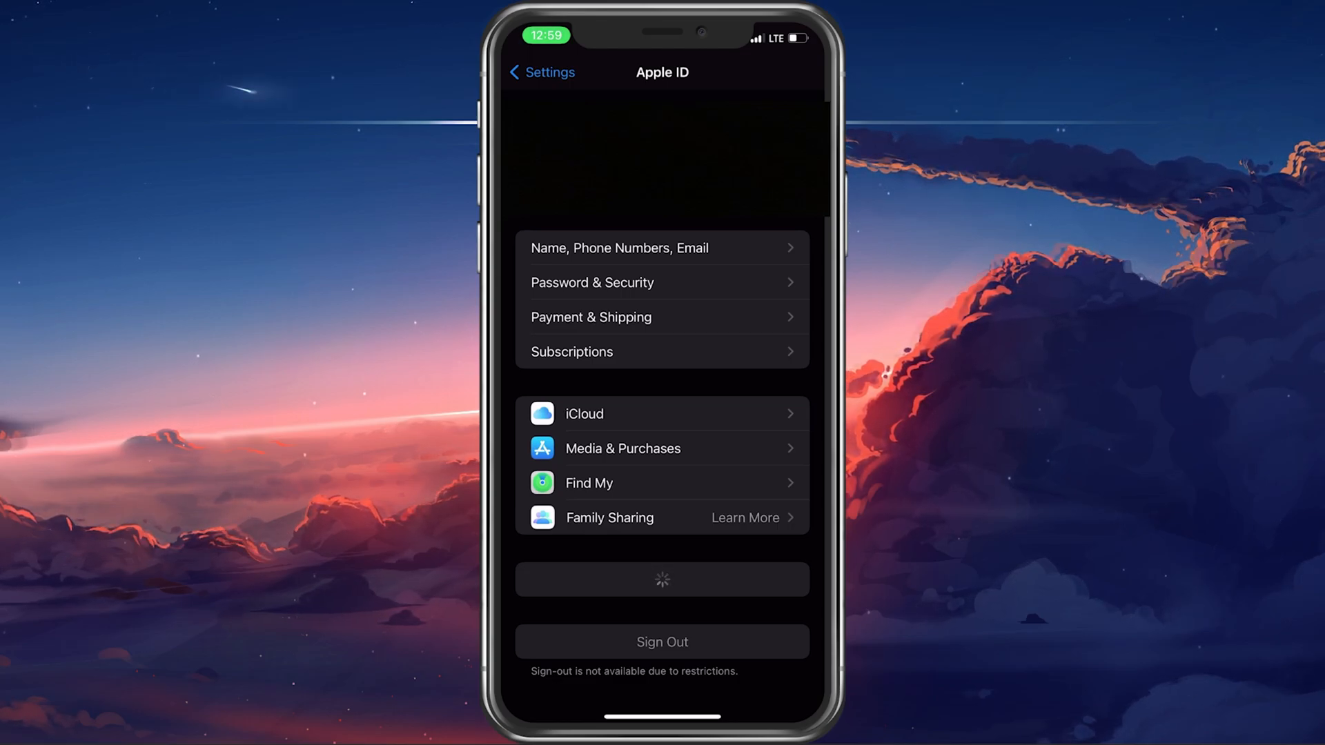
left_click(541, 72)
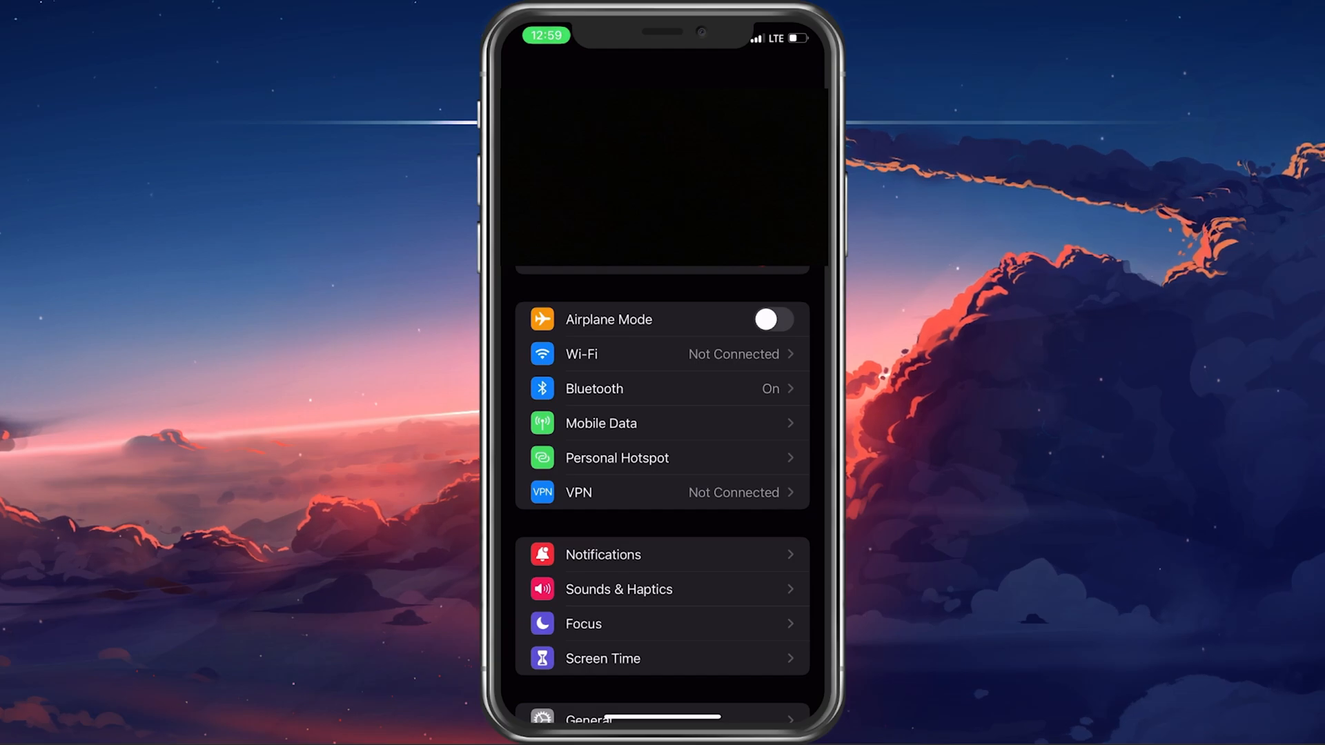
scroll("down", 3)
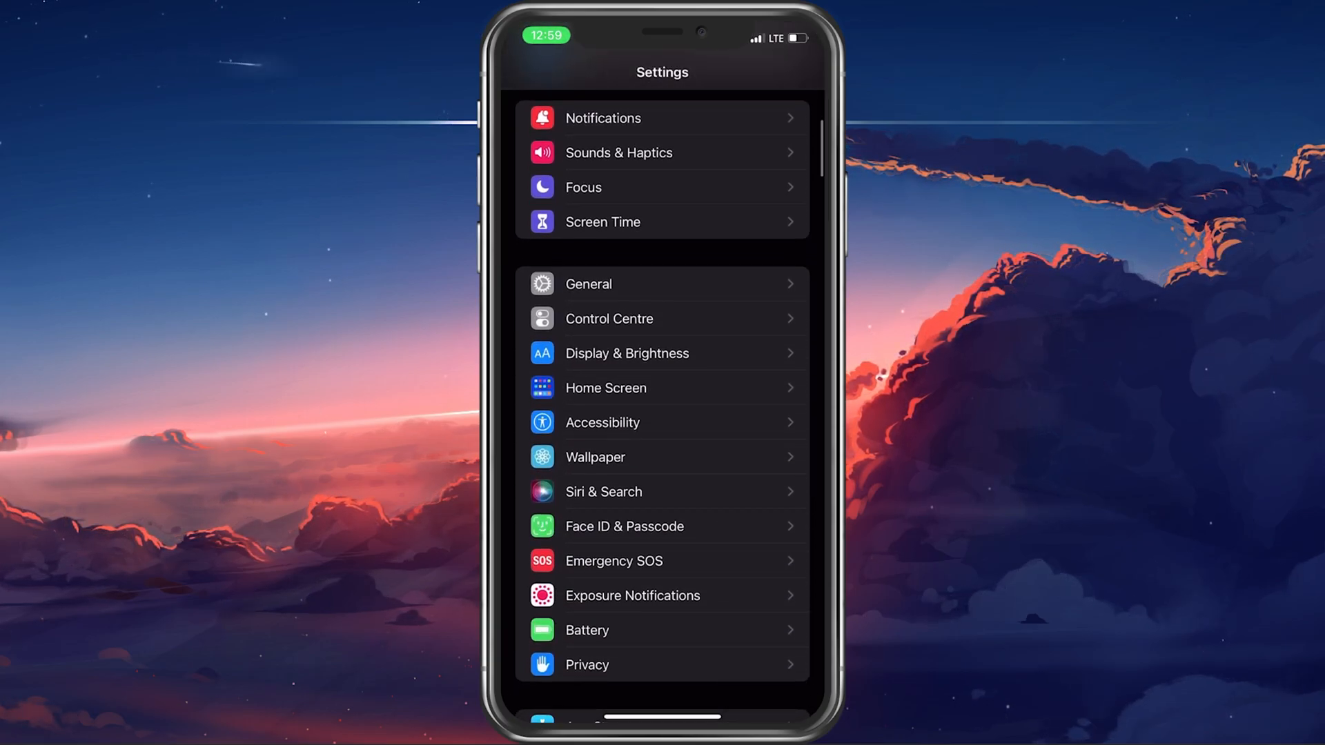
Run a Software Update check under General, then bring up the Shut Down prompt.
left_click(588, 283)
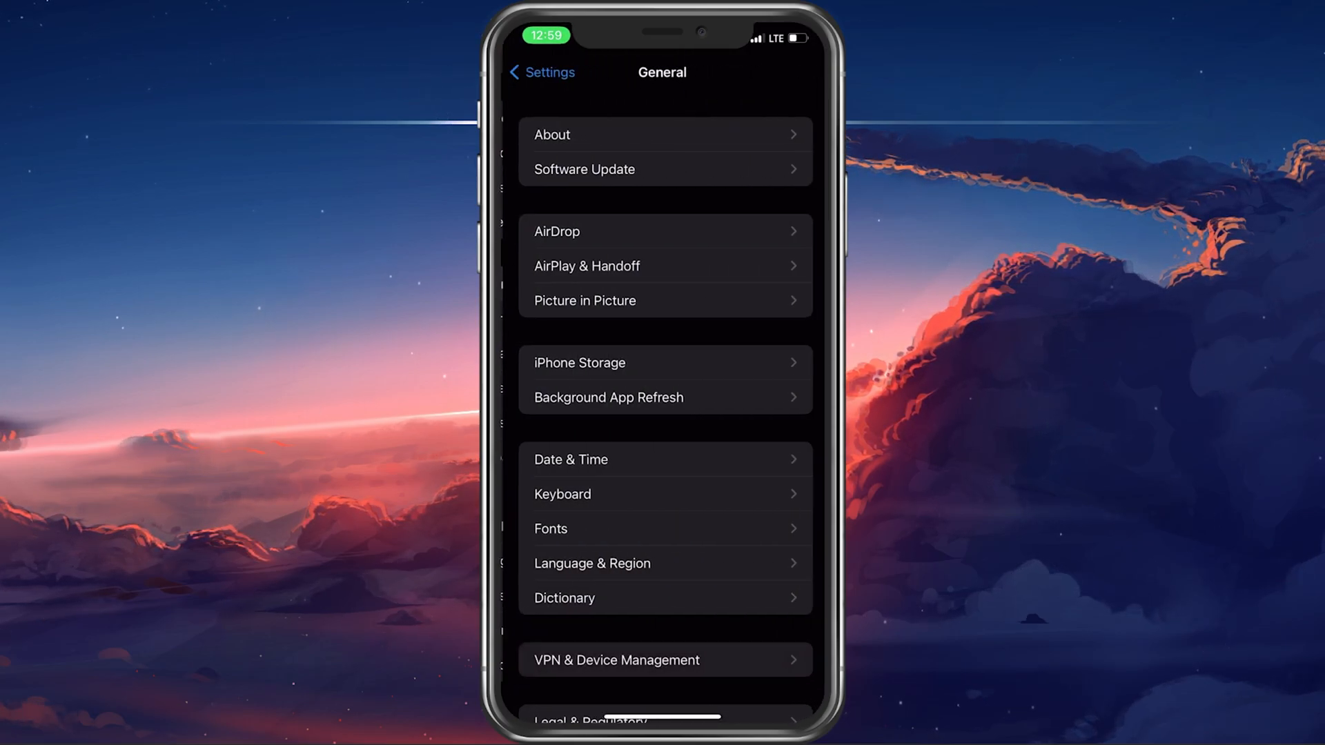
left_click(666, 169)
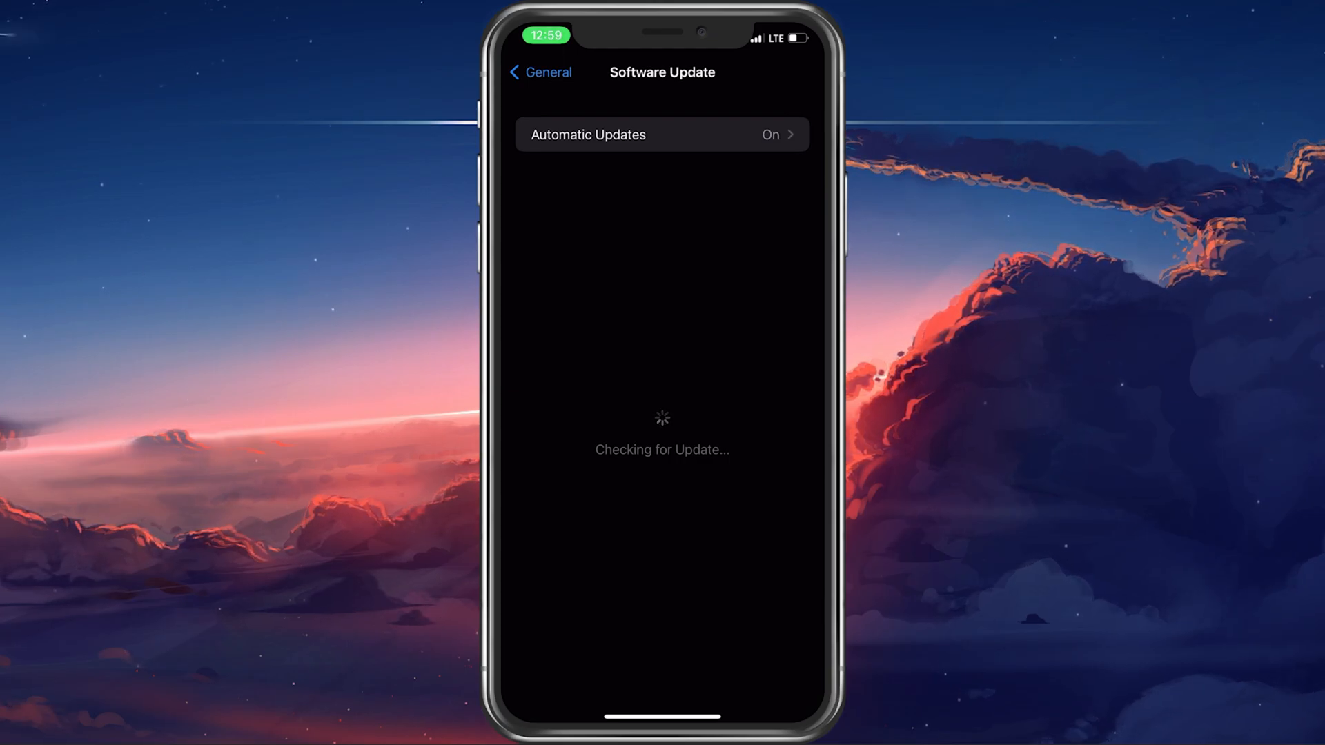
left_click(539, 71)
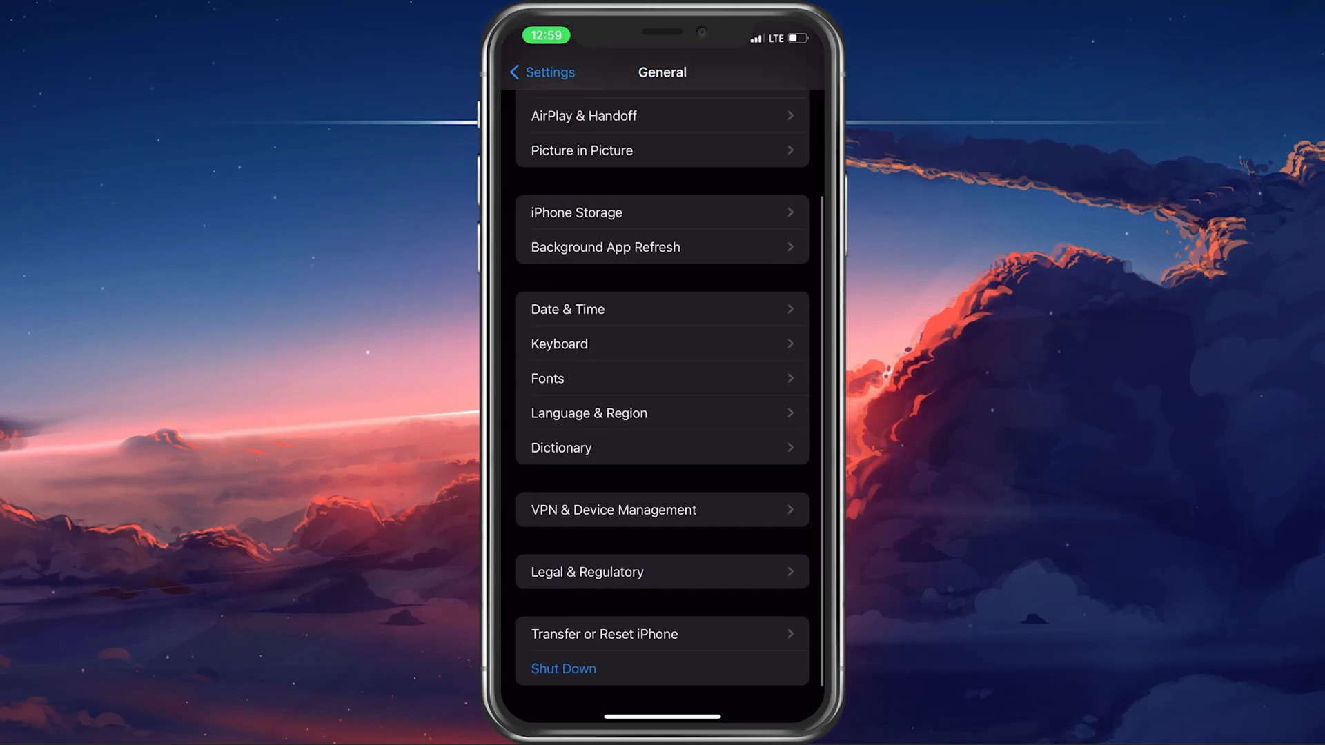
left_click(563, 668)
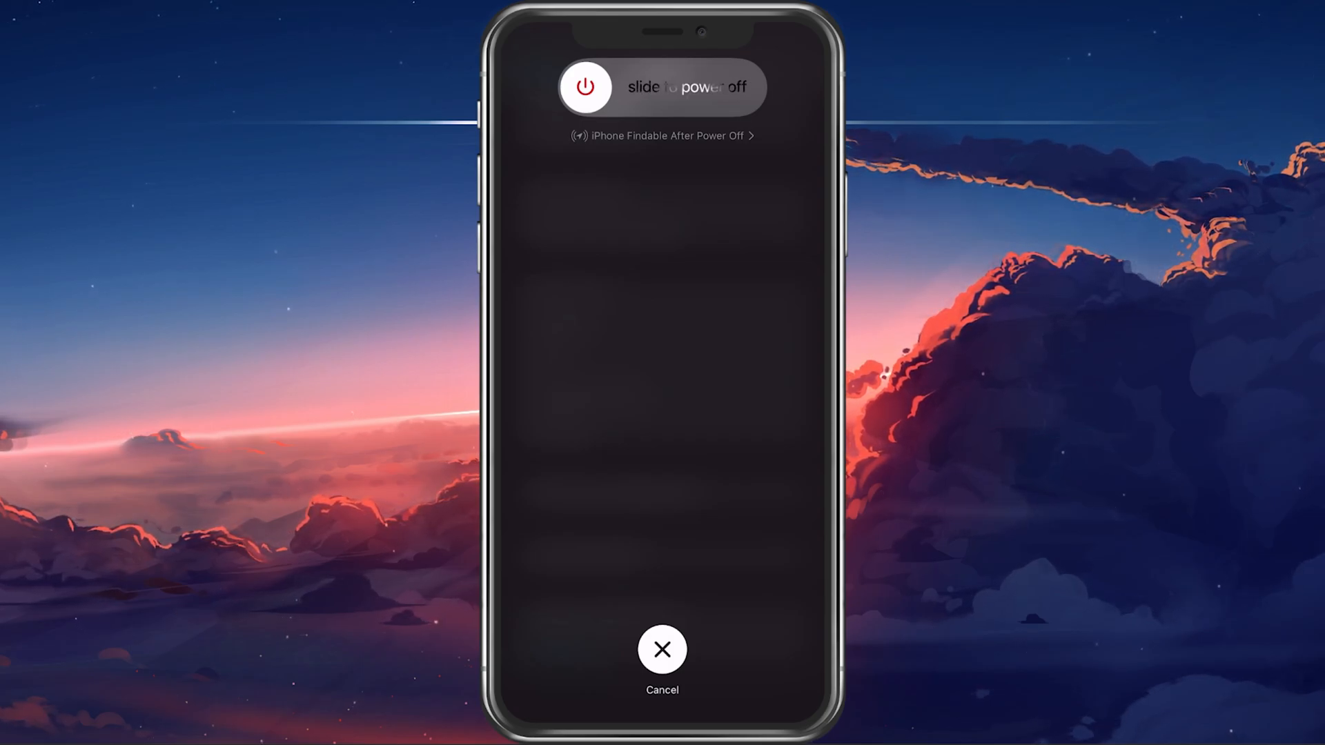
Slide to power off and restart the iPhone until the passcode screen appears.
left_click(662, 650)
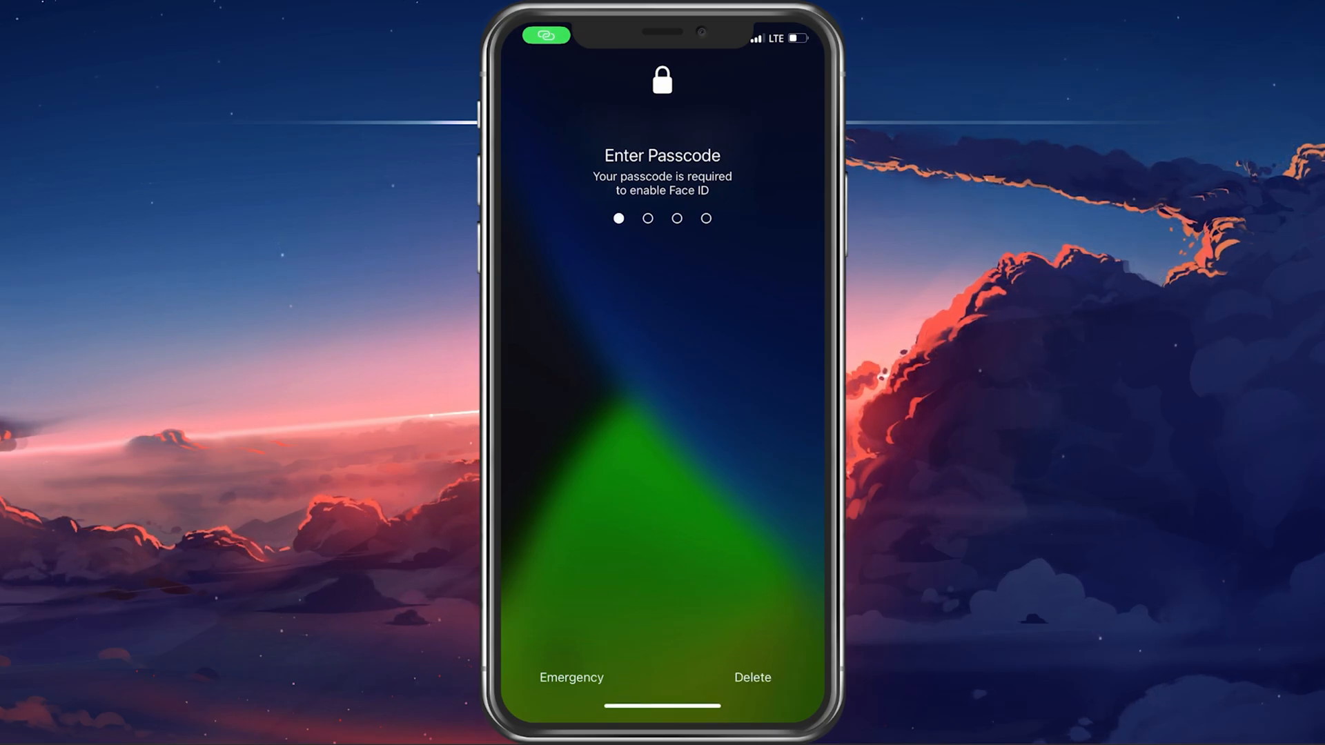